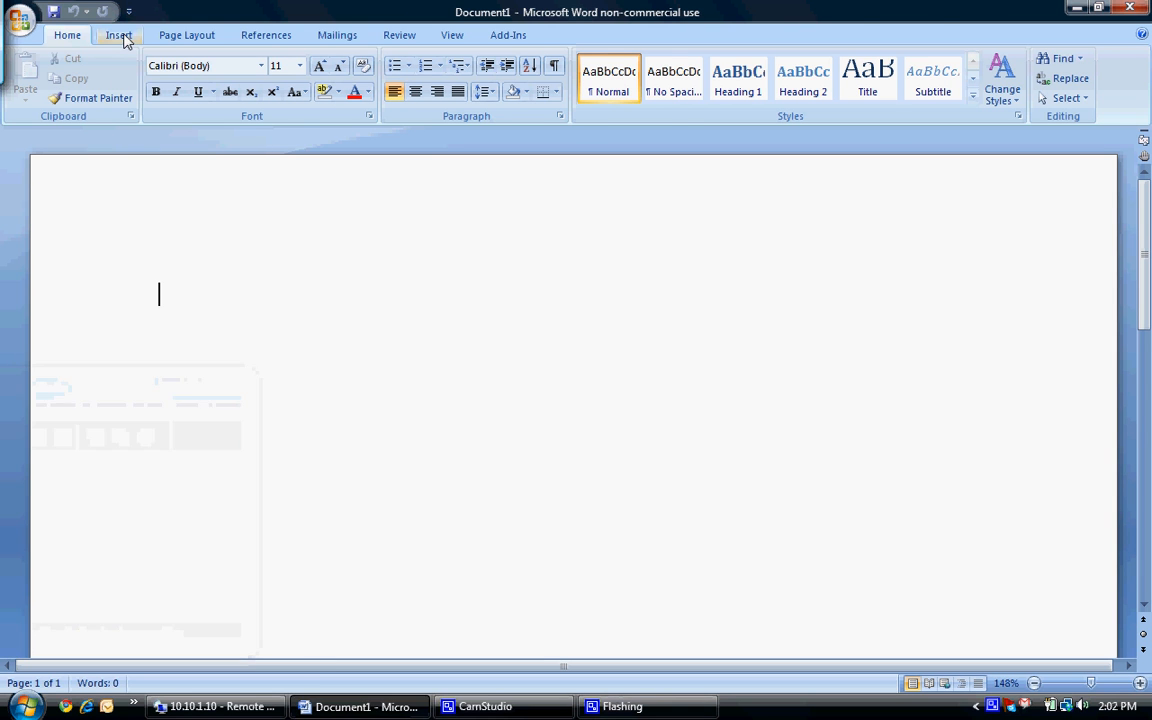
- Insert the classic Hierarchy SmartArt layout from the Hierarchy category into the blank document
{"action": "left_click", "coordinate": [107, 35]}
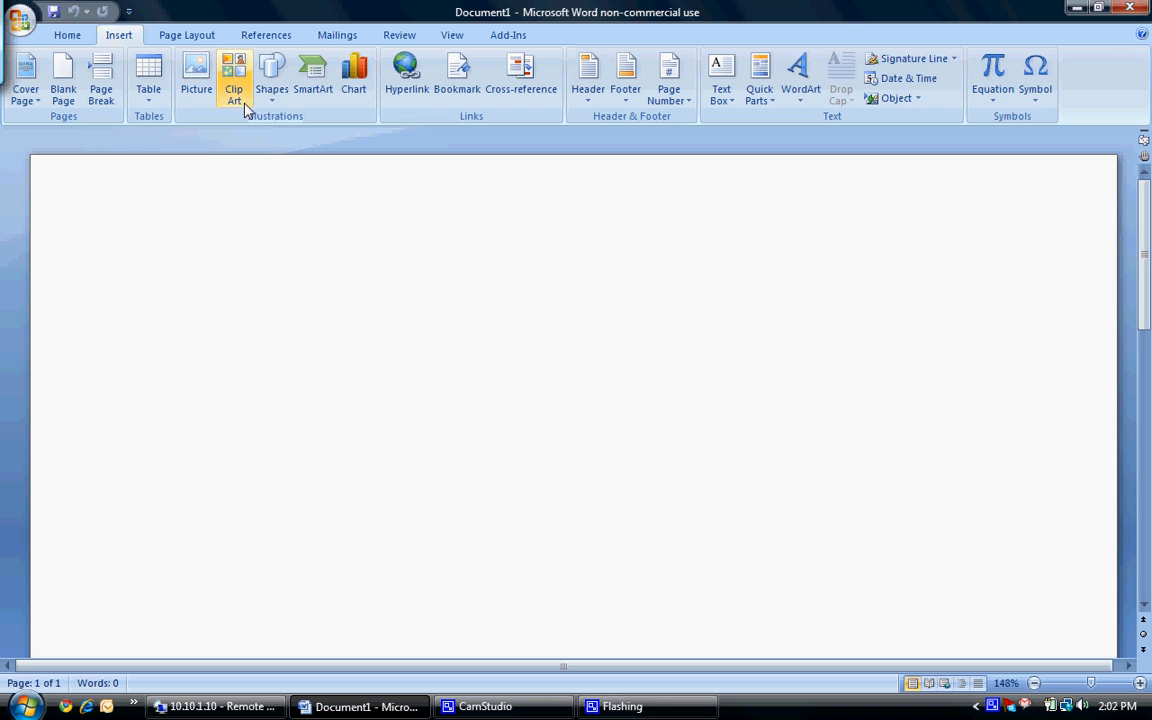
{"action": "left_click", "coordinate": [327, 80]}
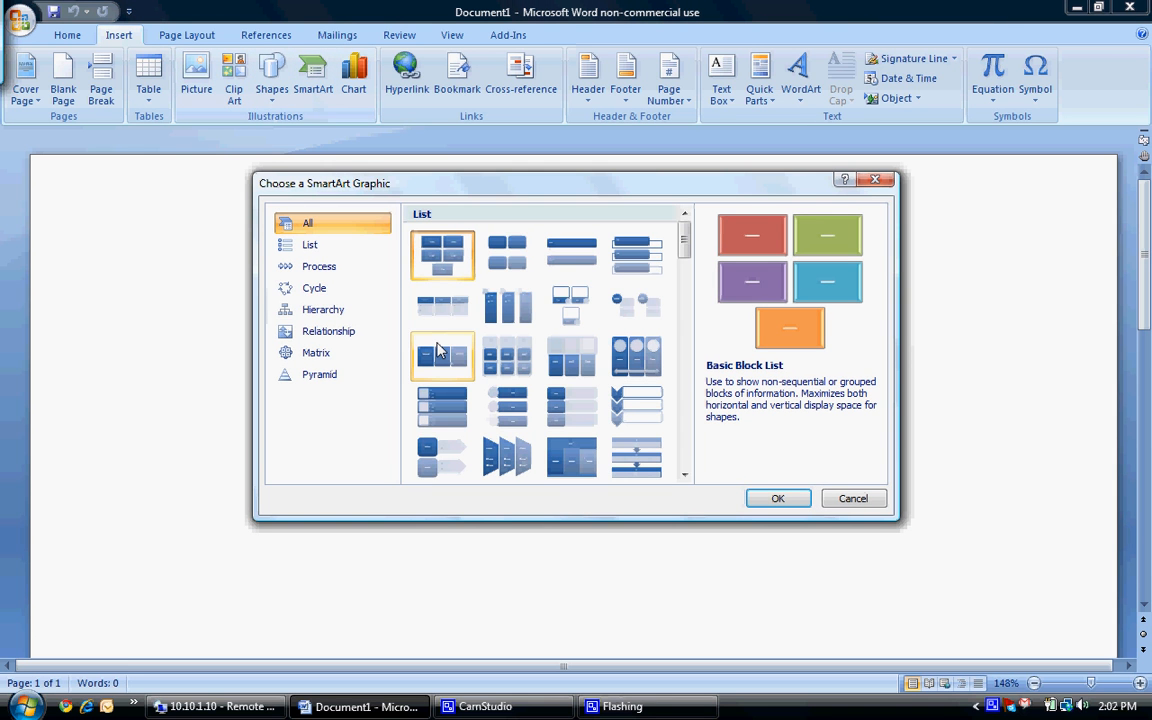
{"action": "left_click", "coordinate": [322, 309]}
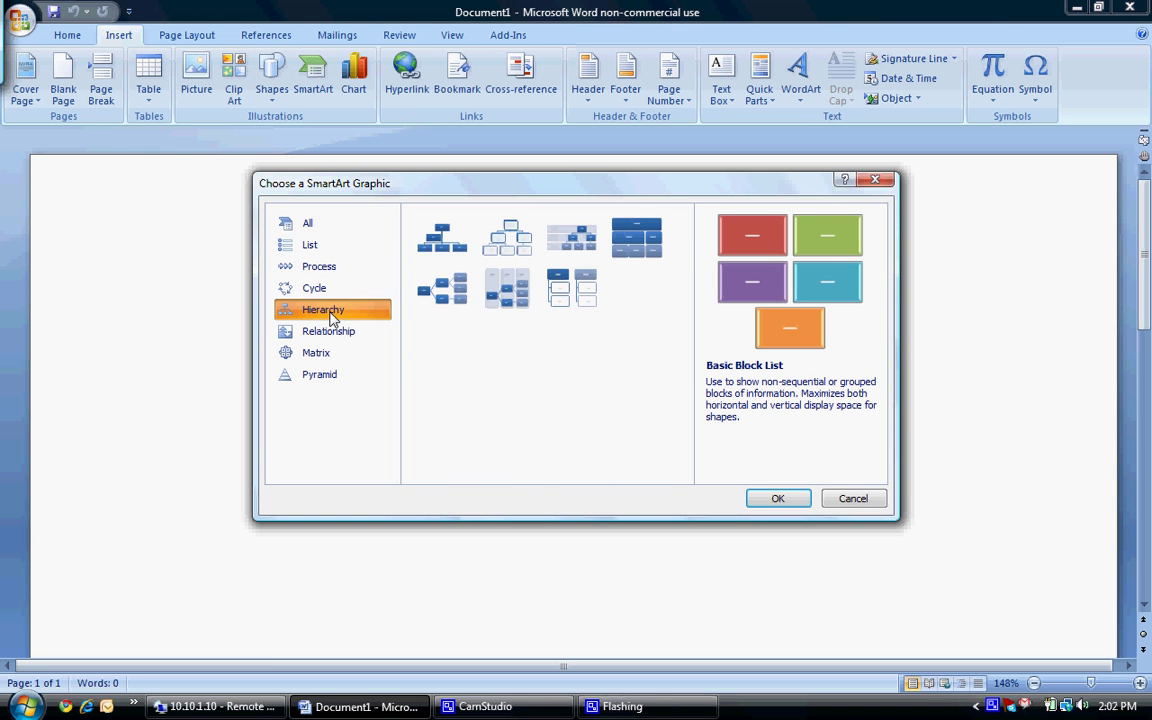
{"action": "mouse_move", "coordinate": [505, 237]}
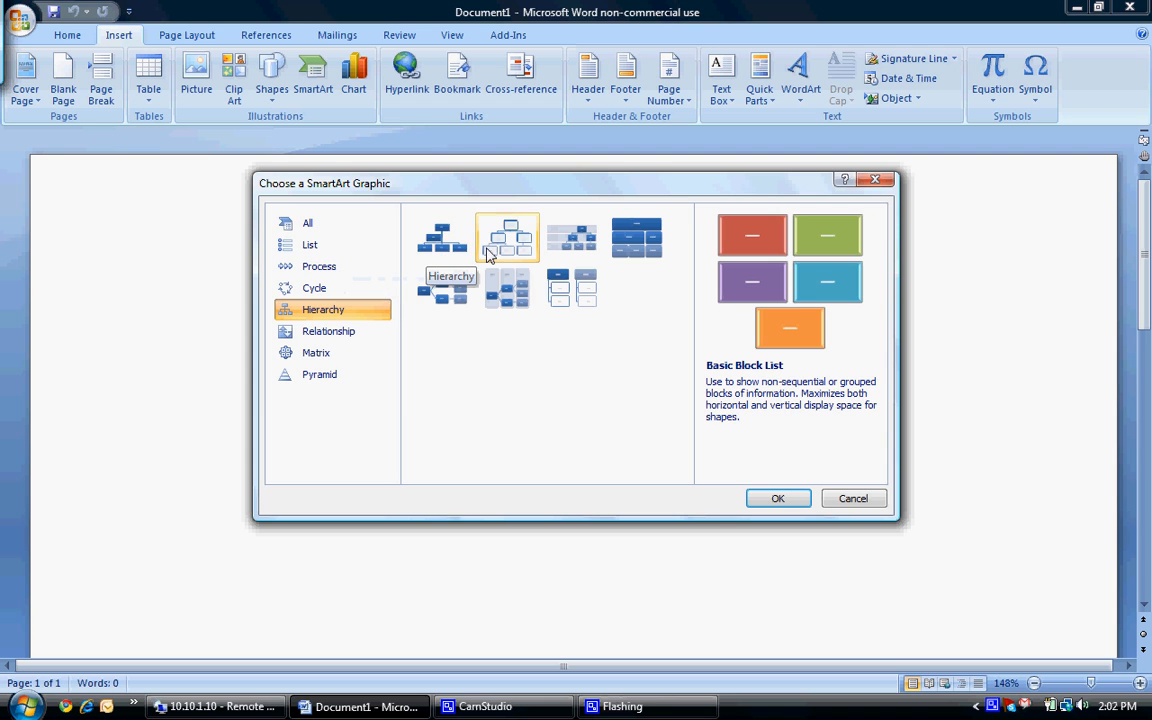
{"action": "left_click", "coordinate": [507, 237]}
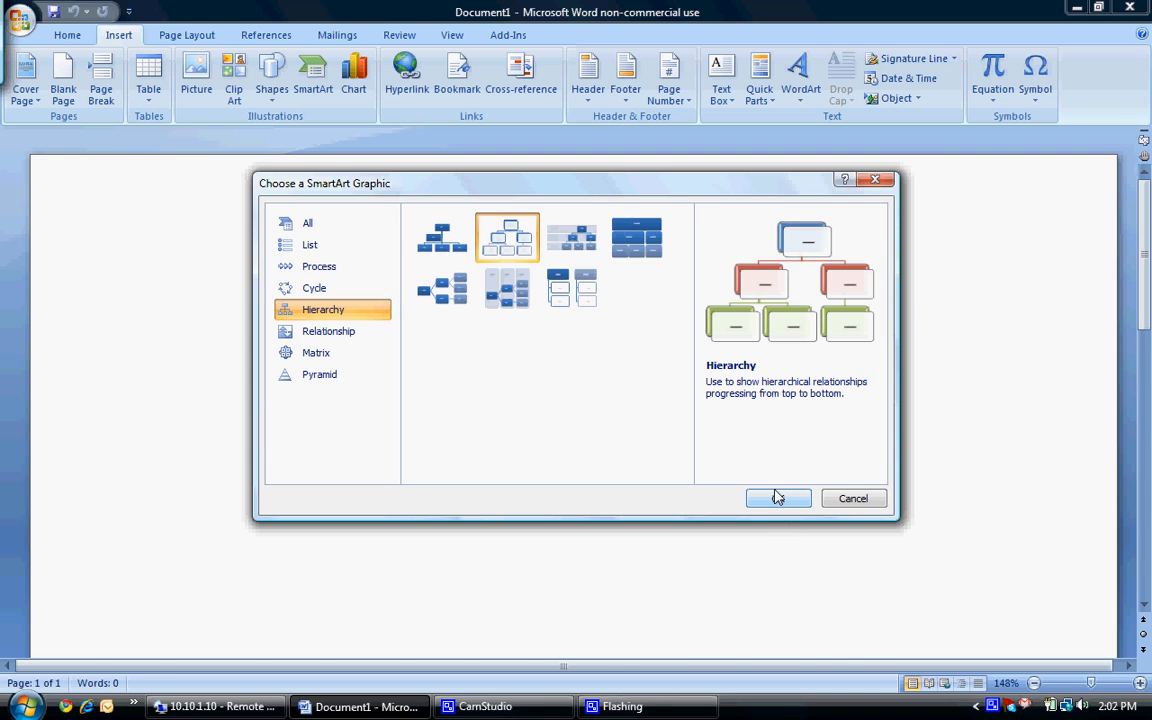
{"action": "left_click", "coordinate": [778, 498]}
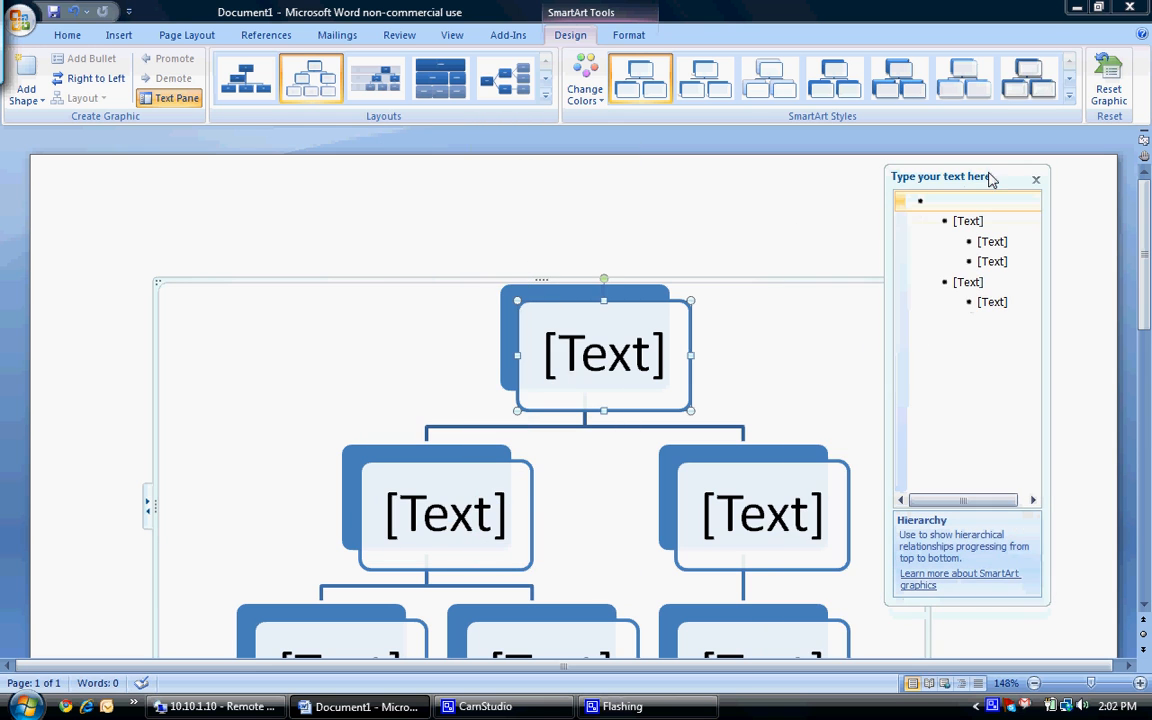
- Move the SmartArt text pane toward the page middle and widen the org chart frame
{"action": "left_click", "coordinate": [172, 38]}
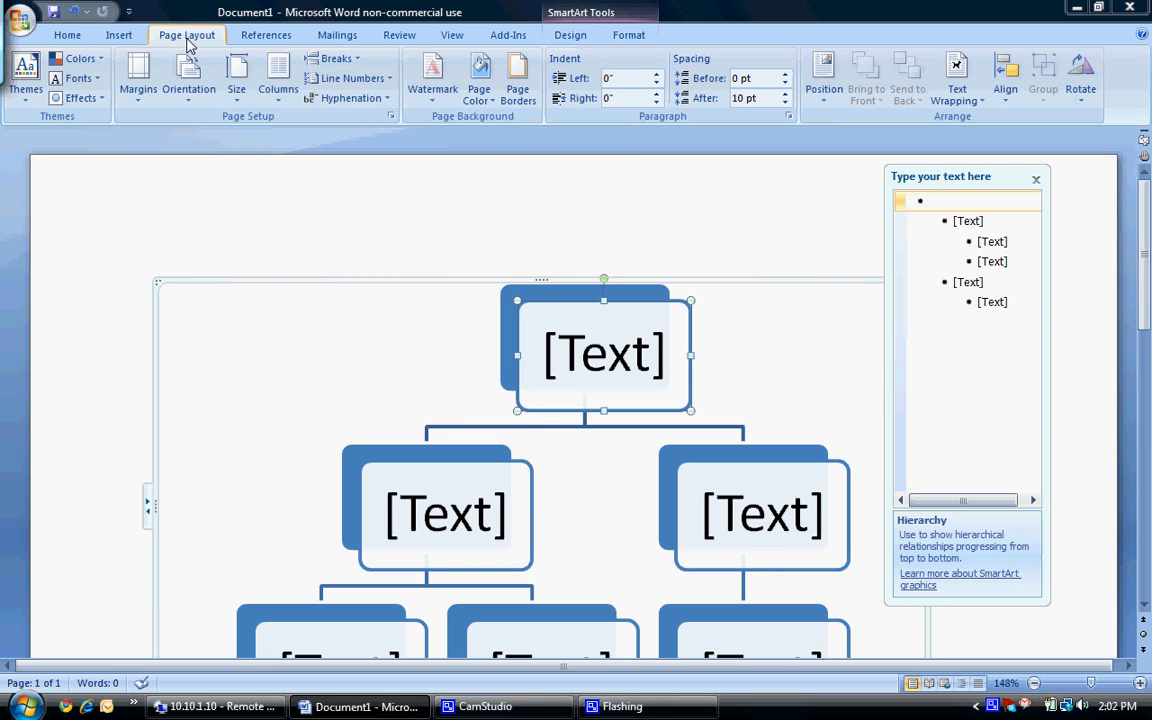
{"action": "left_click", "coordinate": [188, 78]}
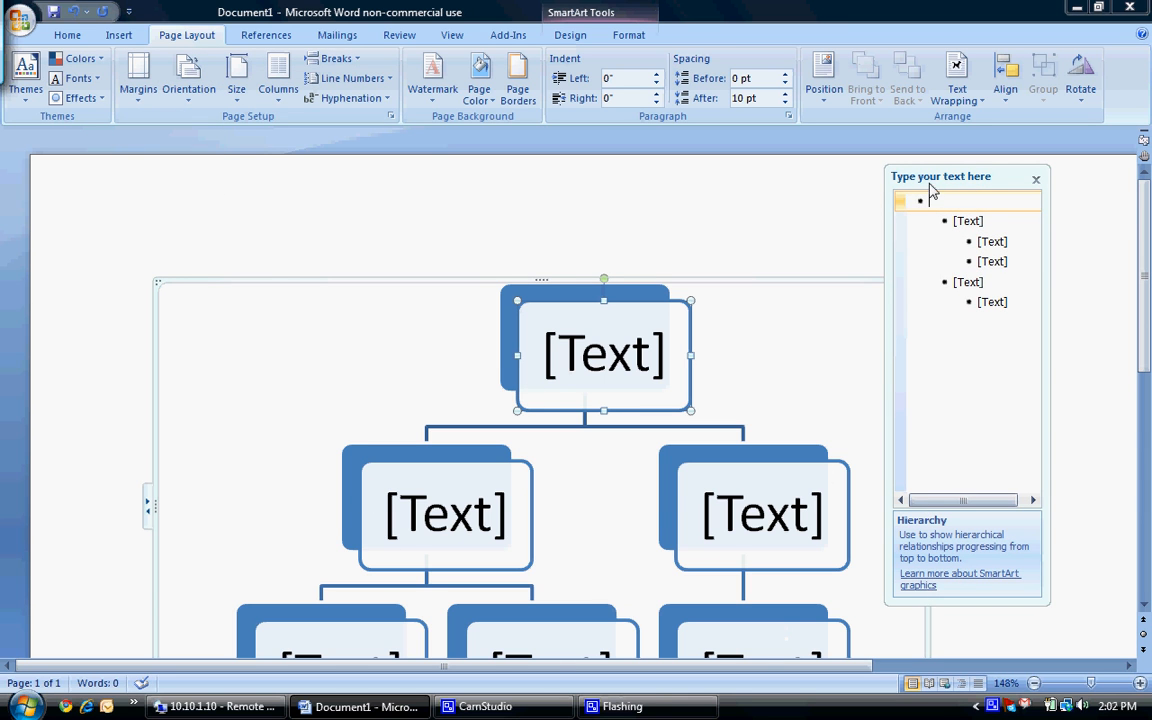
{"action": "left_click_drag", "start_coordinate": [940, 176], "coordinate": [710, 208]}
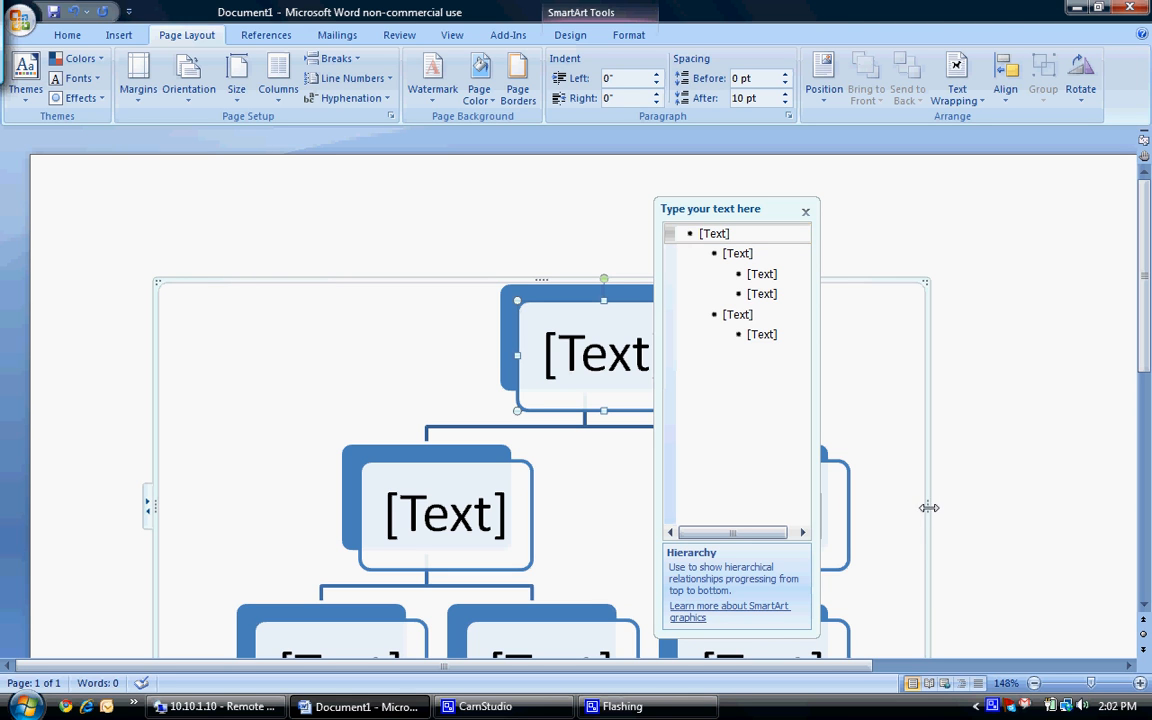
{"action": "mouse_move", "coordinate": [1065, 492]}
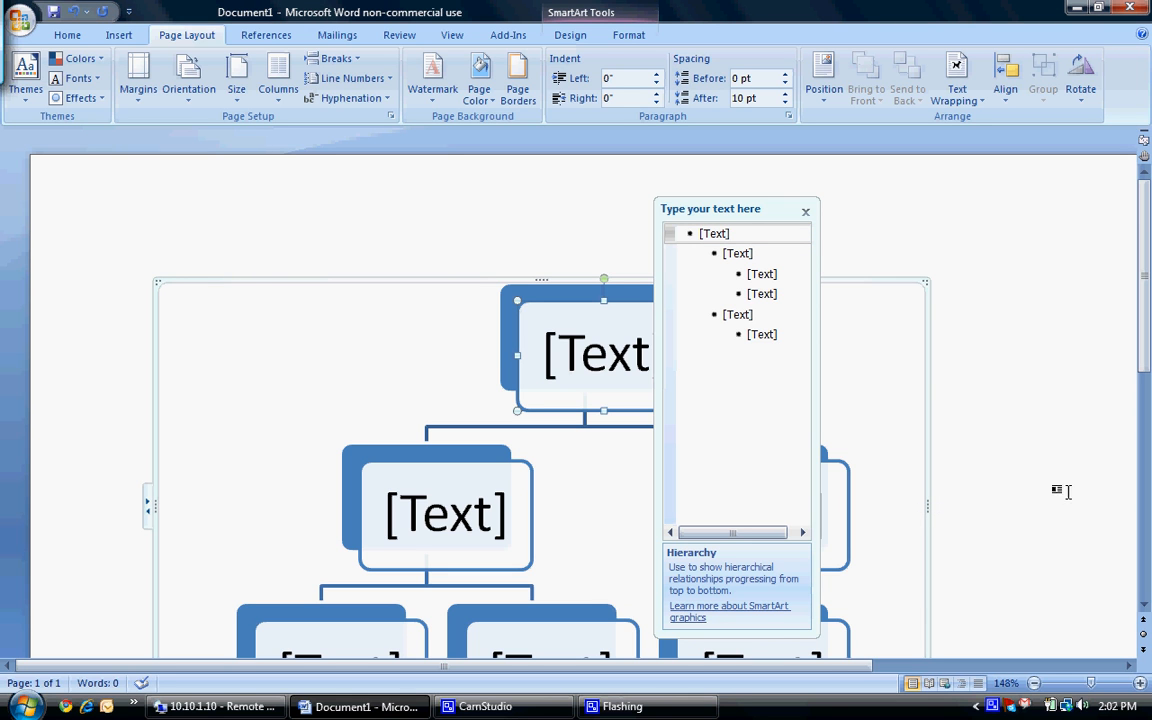
{"action": "left_click", "coordinate": [805, 211]}
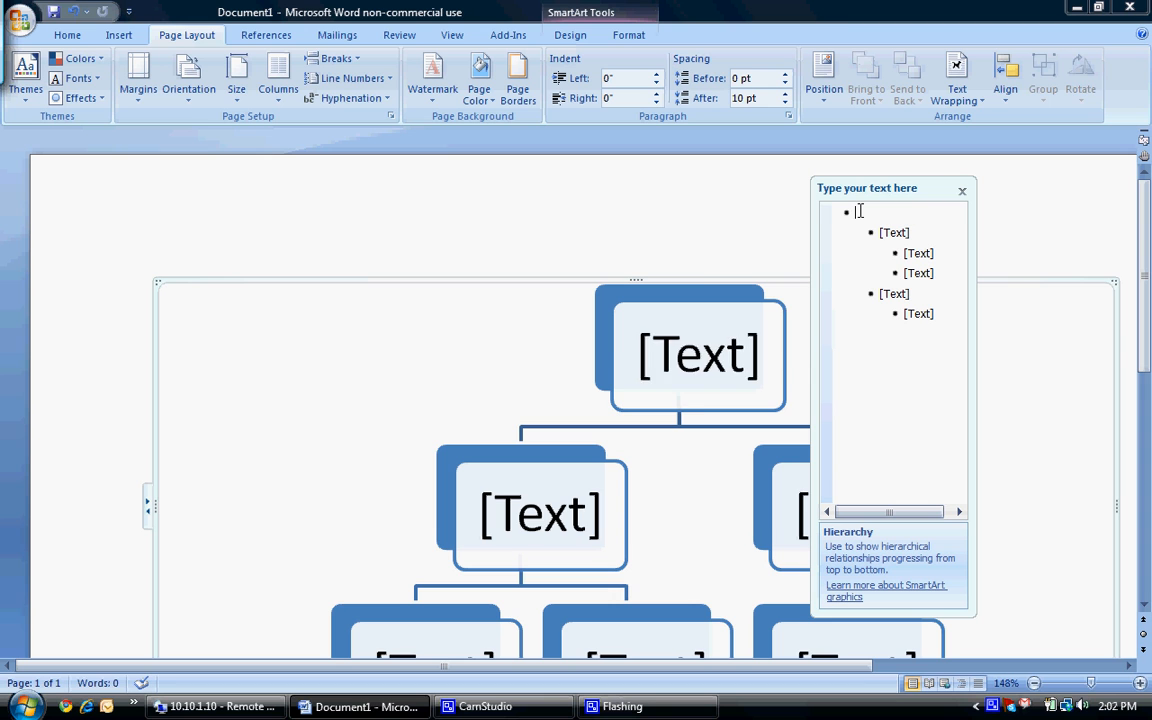
- Enter 'Director of M & O', Guy1, Guy 2–6 and Guy ia, ib, ic as text-pane bullets
{"action": "type", "text": "Director of"}
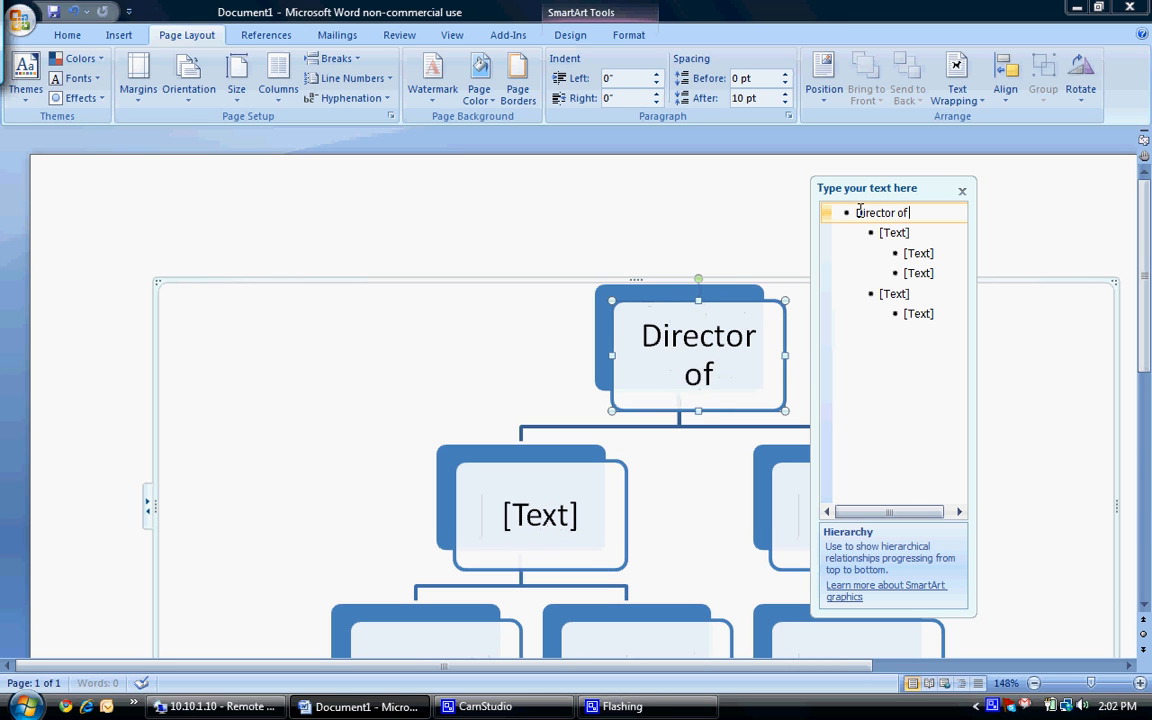
{"action": "type", "text": "M & O"}
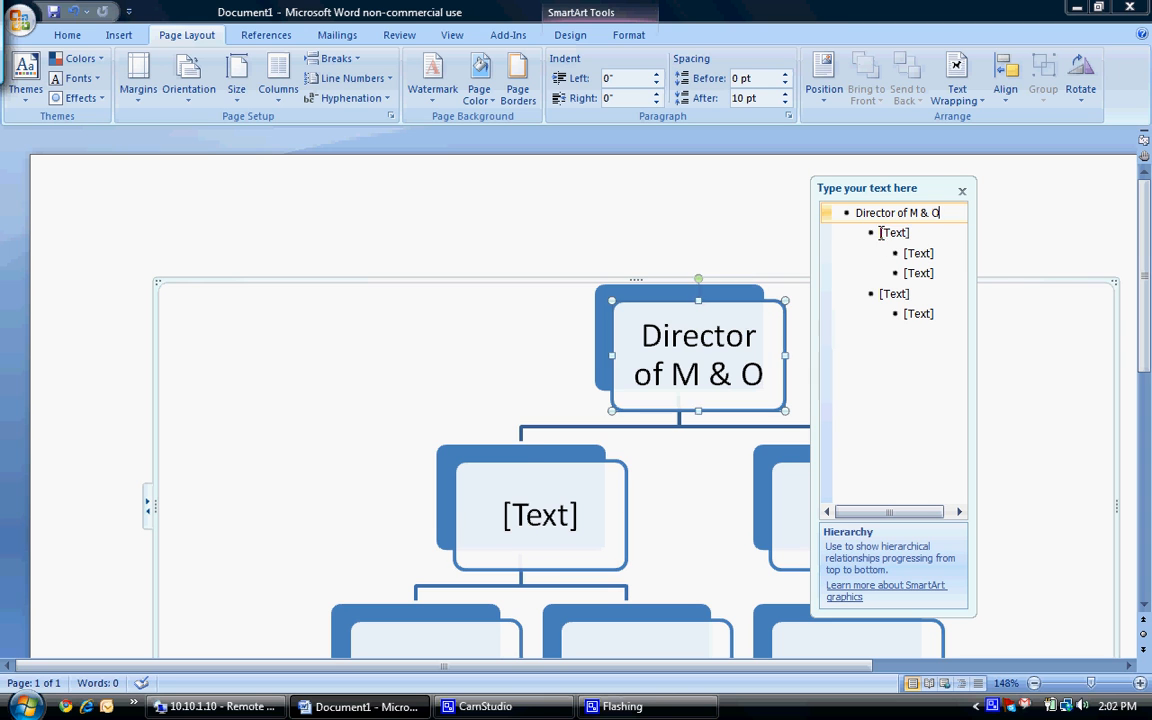
{"action": "type", "text": "Guy1"}
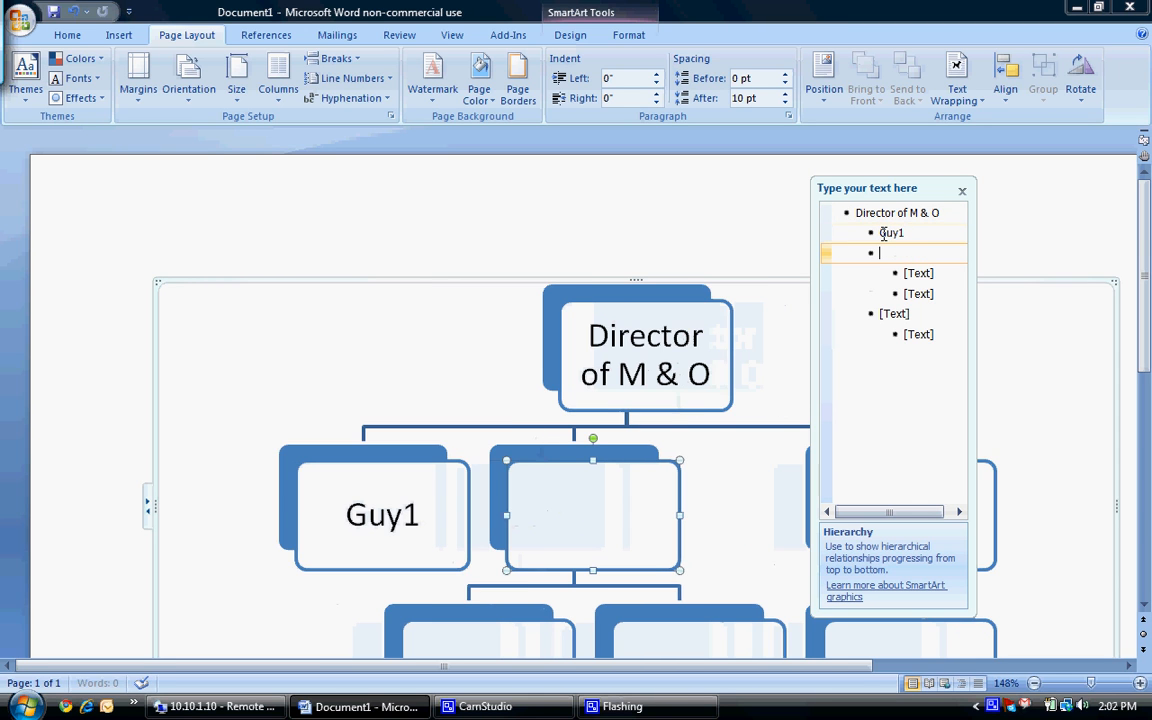
{"action": "type", "text": "Guy 2"}
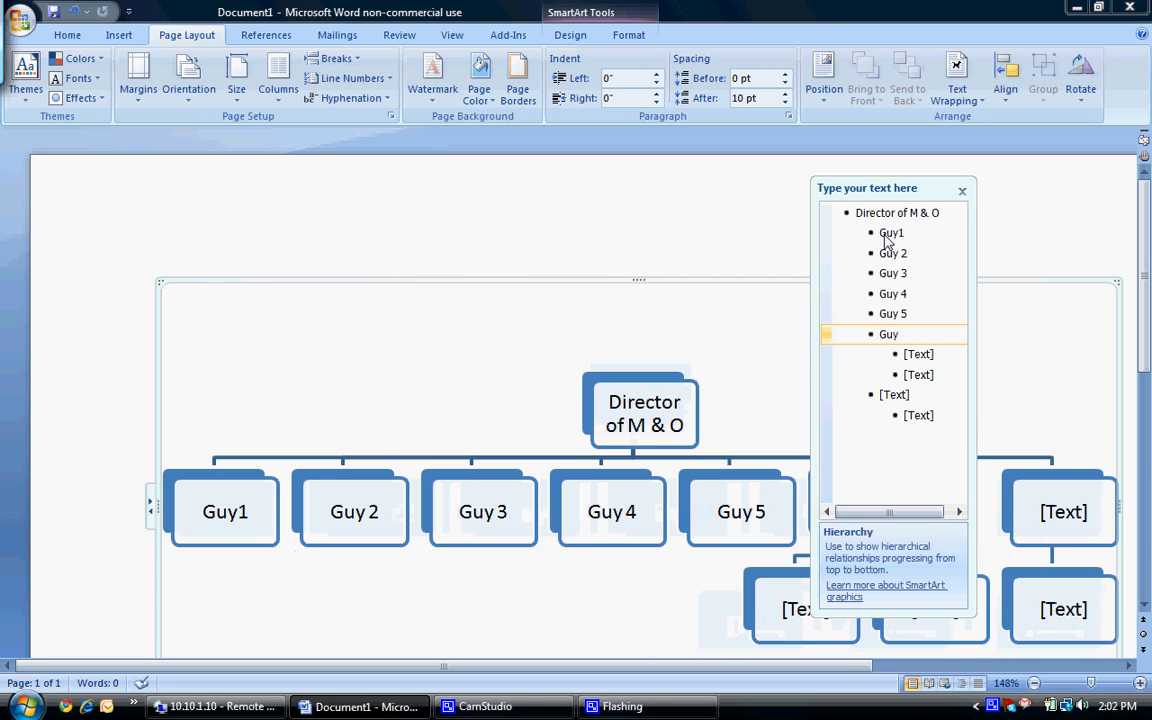
{"action": "type", "text": "6"}
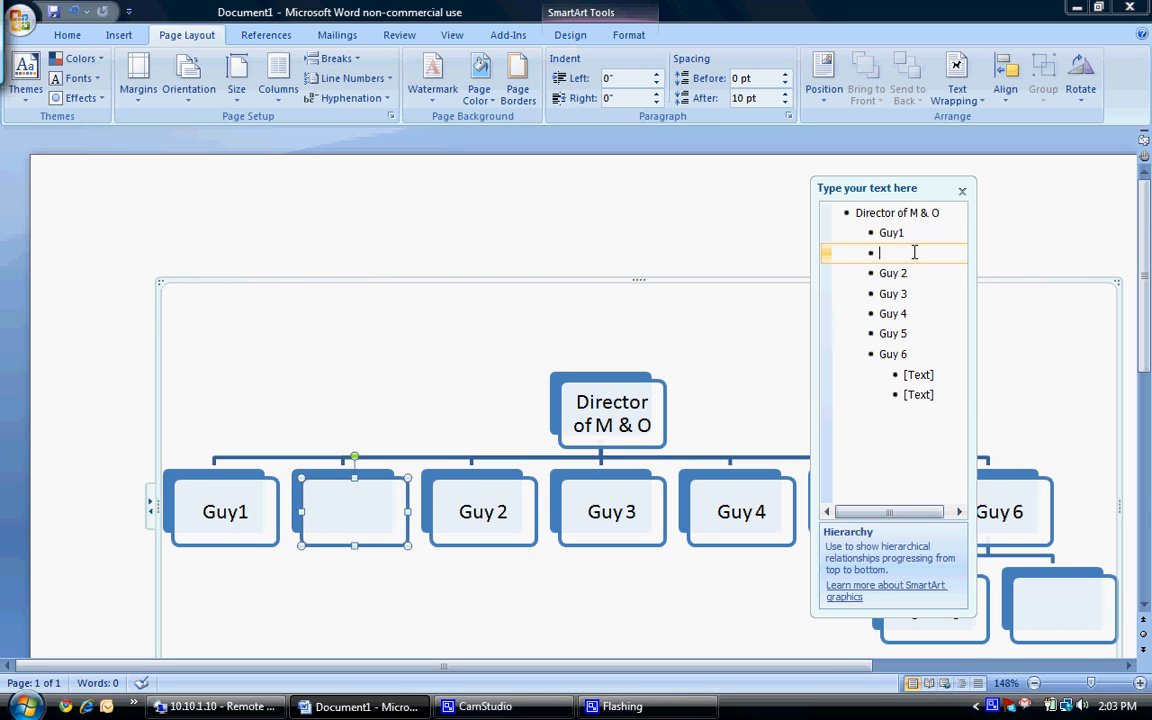
{"action": "type", "text": "Guy"}
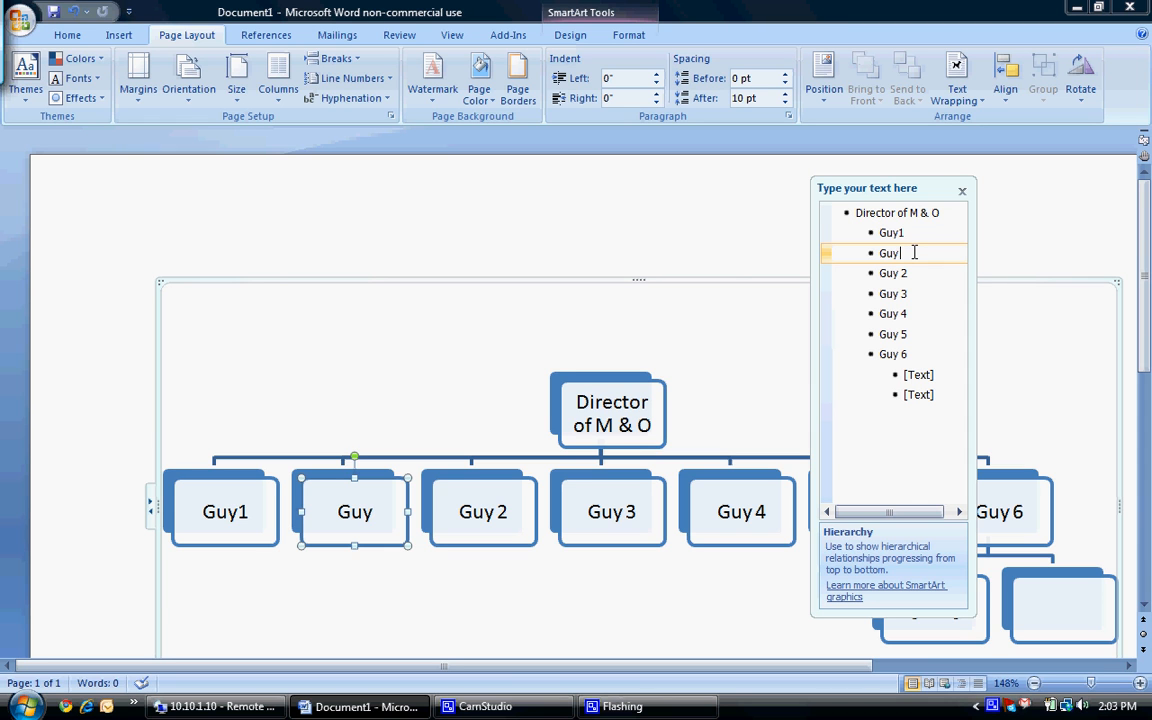
{"action": "type", "text": "ia"}
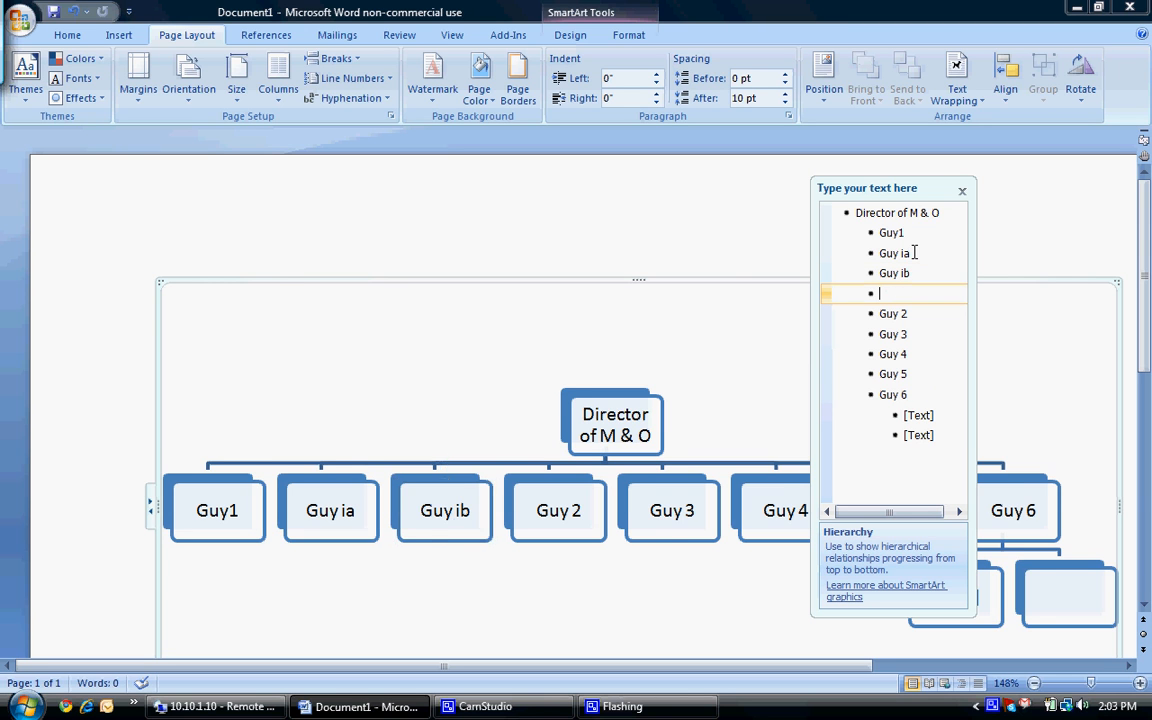
{"action": "type", "text": "Guy ic"}
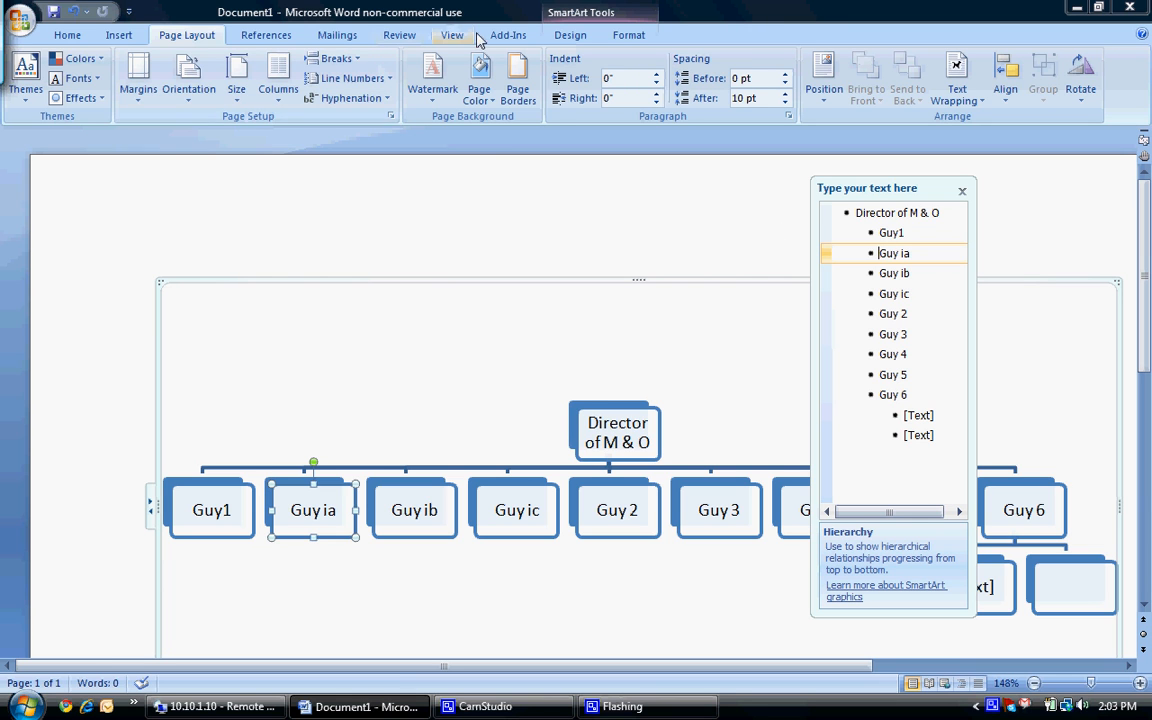
- Demote Guy ia, Guy ib and Guy ic one level beneath Guy1
{"action": "left_click", "coordinate": [570, 35]}
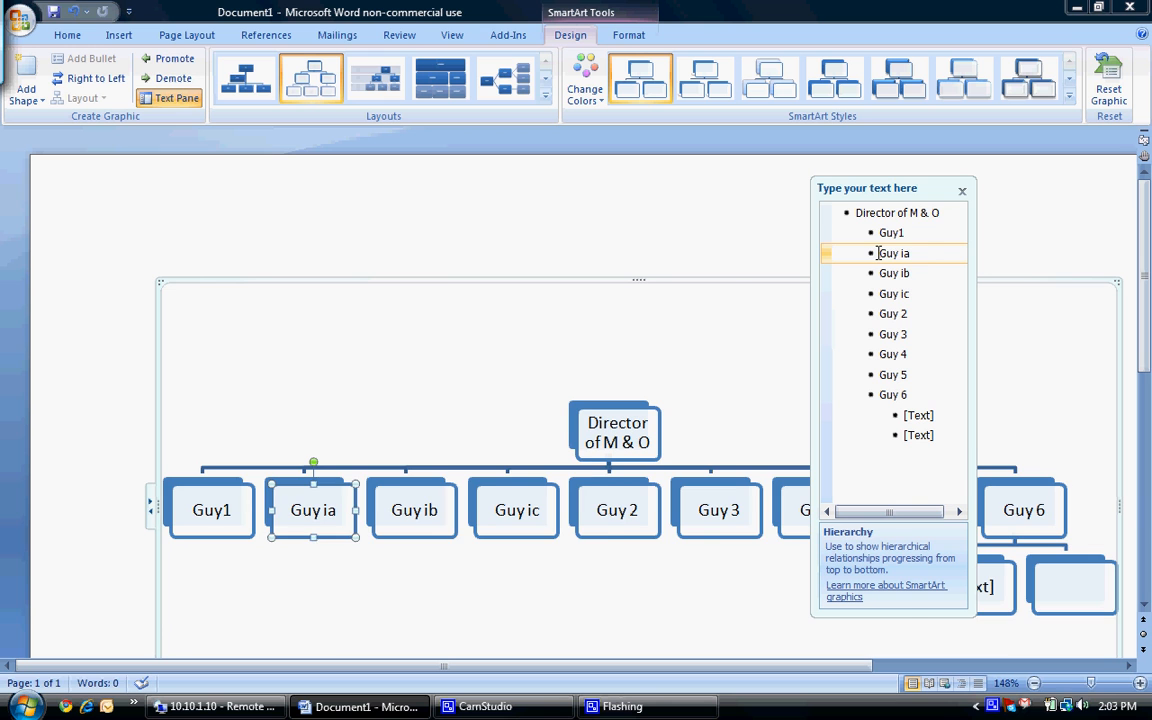
{"action": "left_click", "coordinate": [175, 78]}
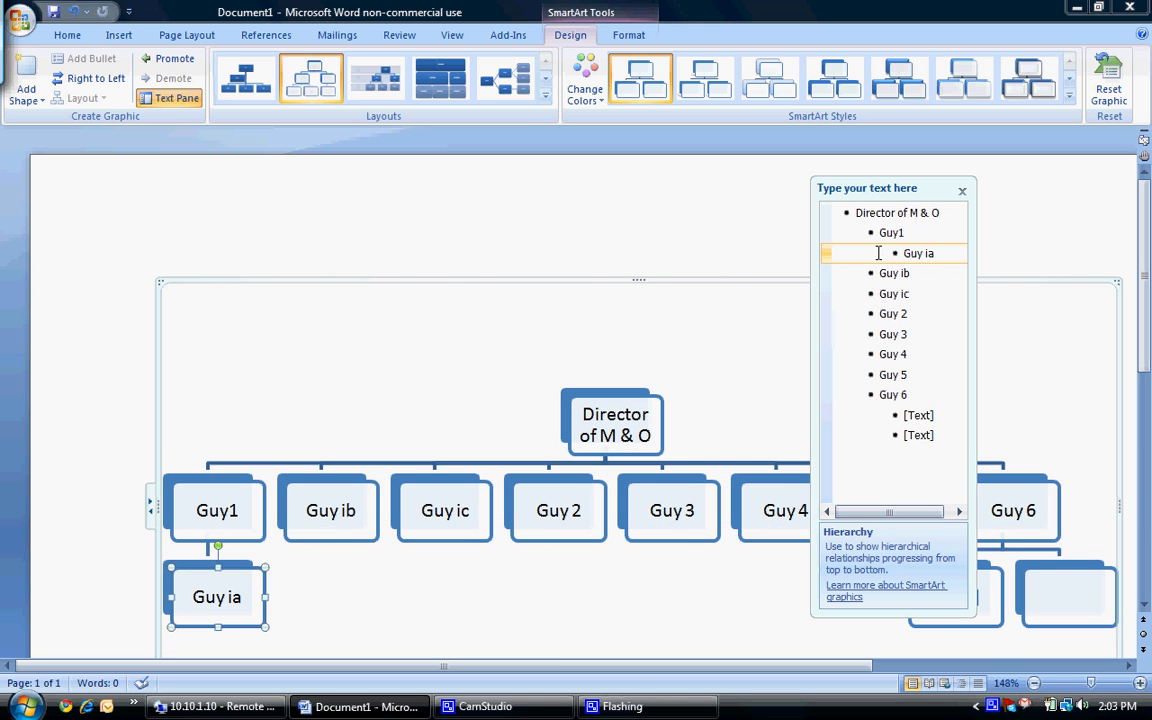
{"action": "left_click", "coordinate": [191, 59]}
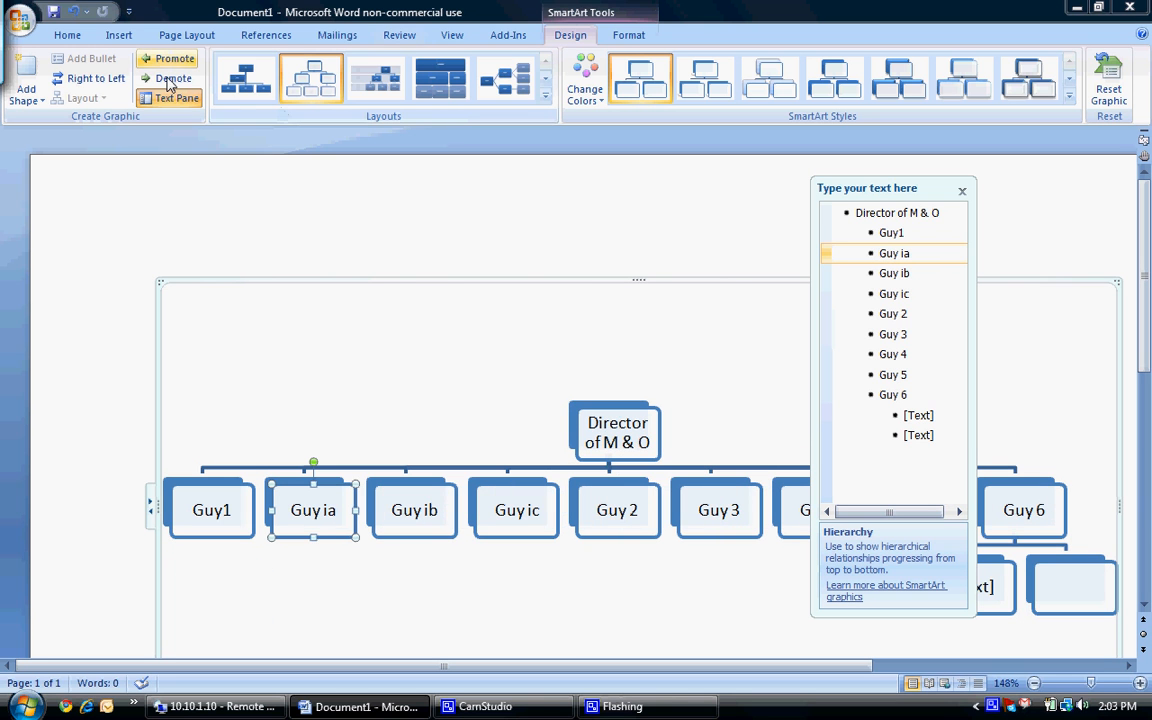
{"action": "left_click", "coordinate": [170, 79]}
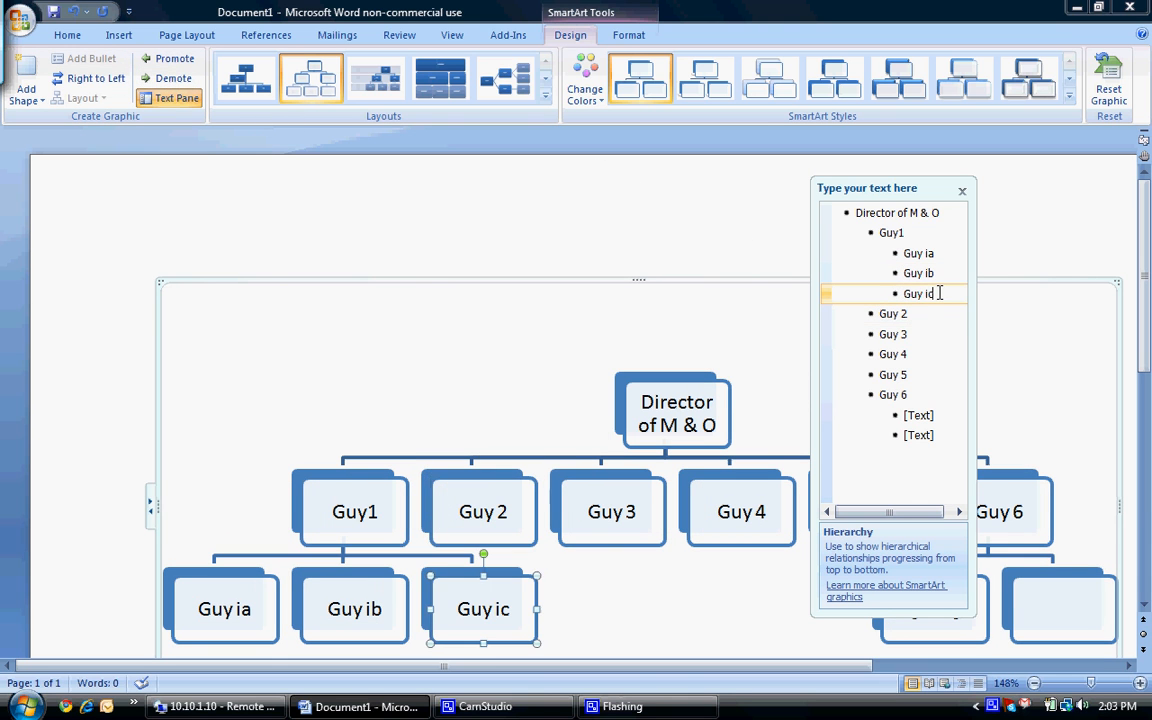
{"action": "key", "text": "BackSpace"}
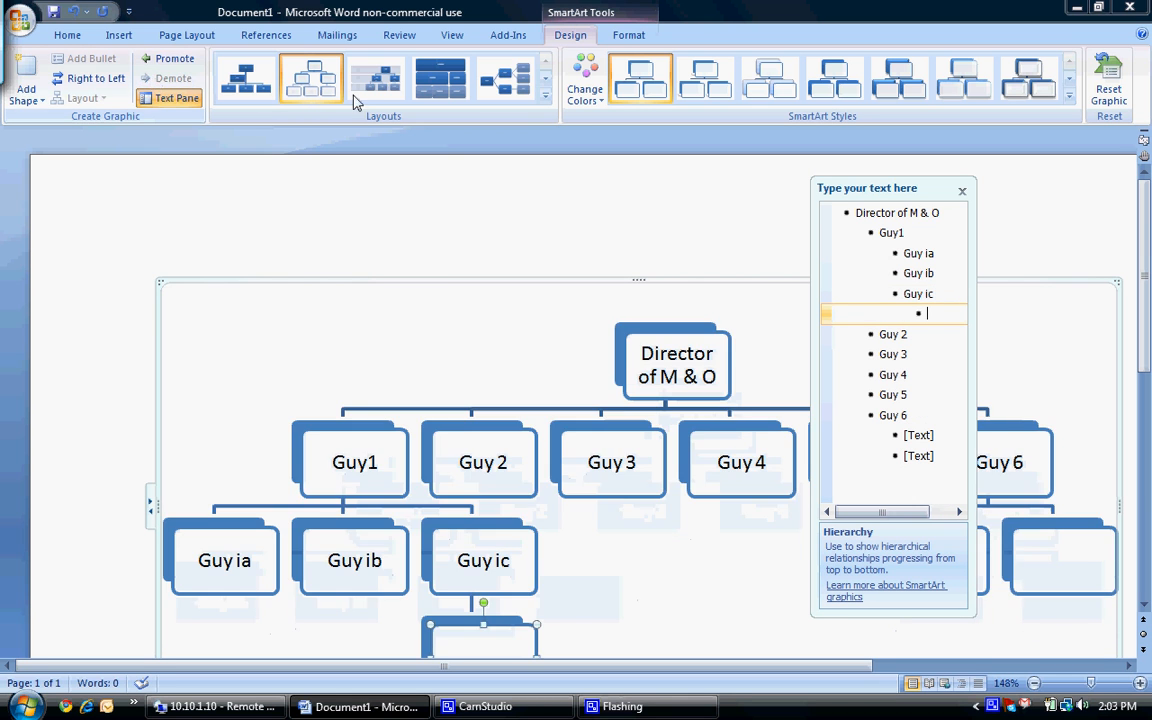
- Add Guy 2a under Guy ic, guy 2a–2c under Guy 2, and 'guy under 2b'
{"action": "type", "text": "Guy 2a"}
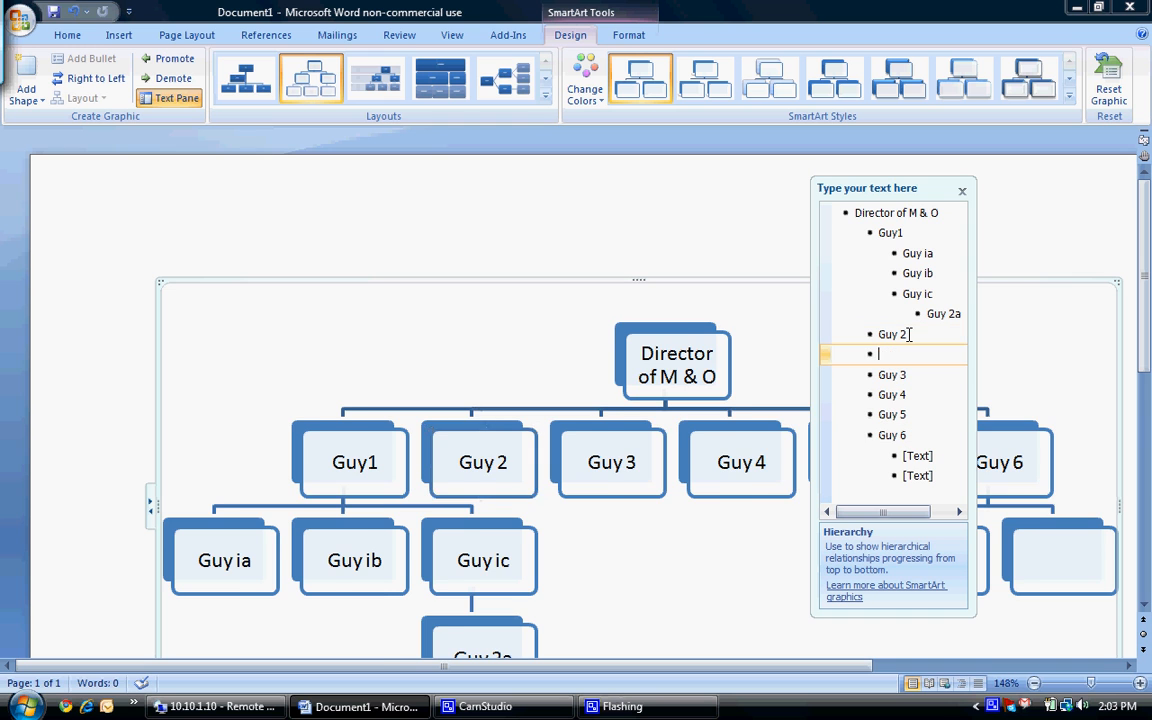
{"action": "type", "text": "guy 2a"}
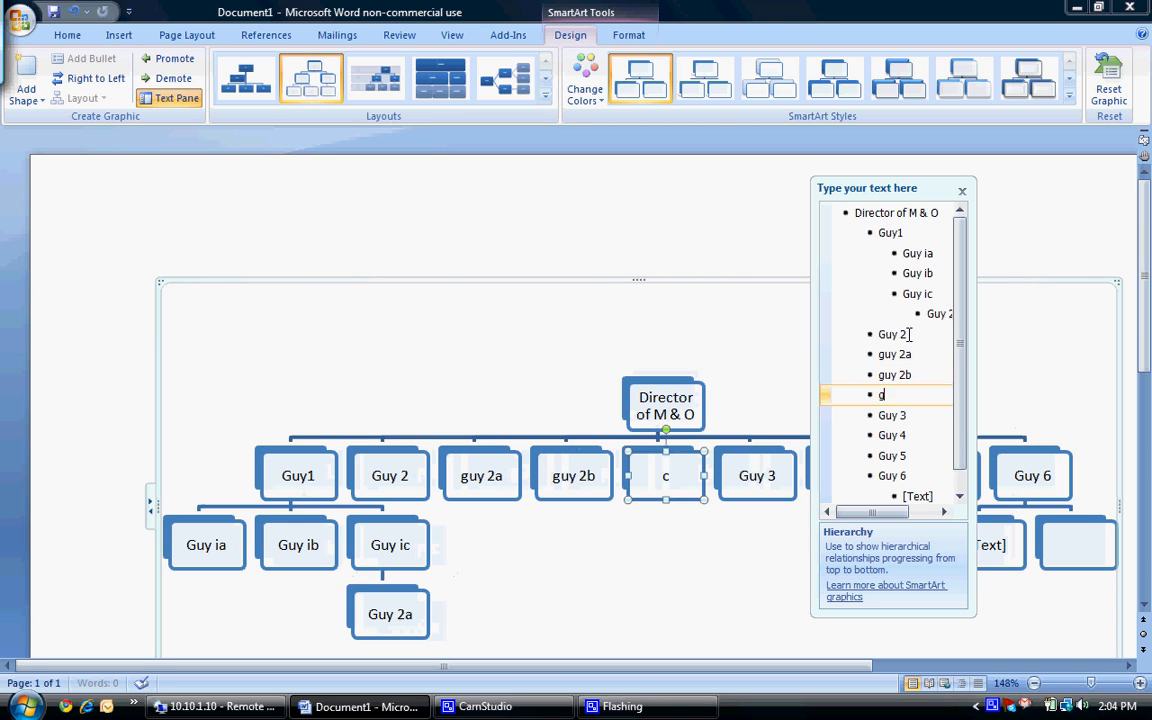
{"action": "type", "text": "guy 2"}
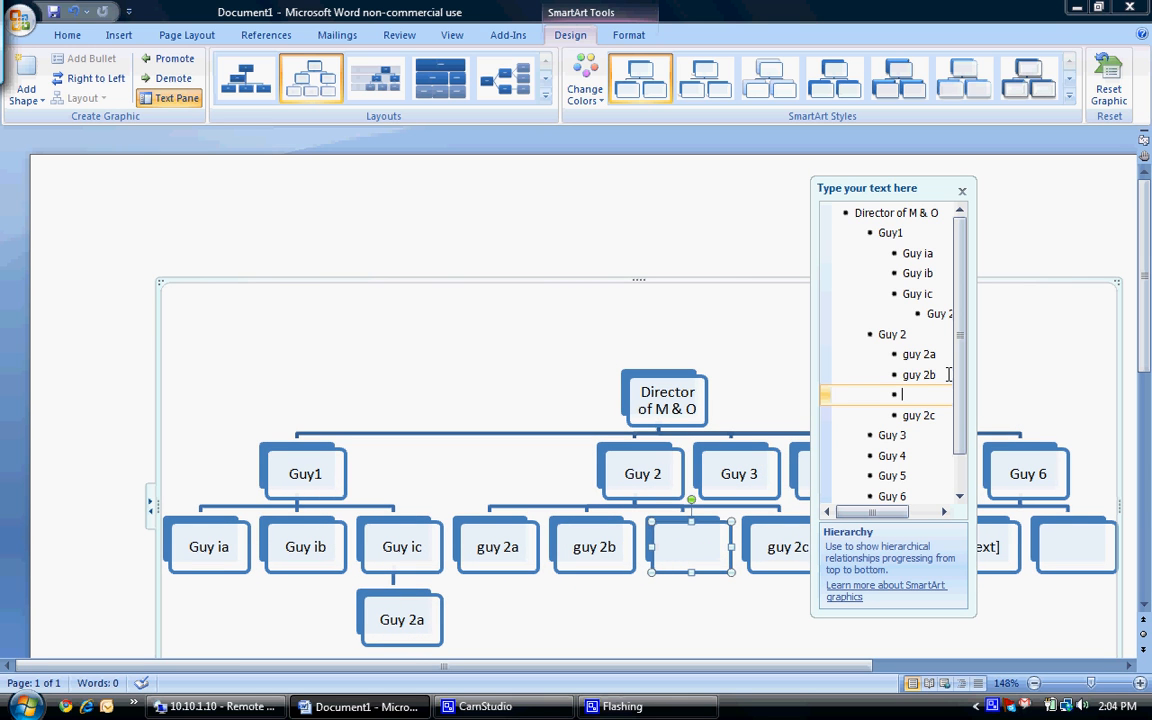
{"action": "type", "text": "guy under"}
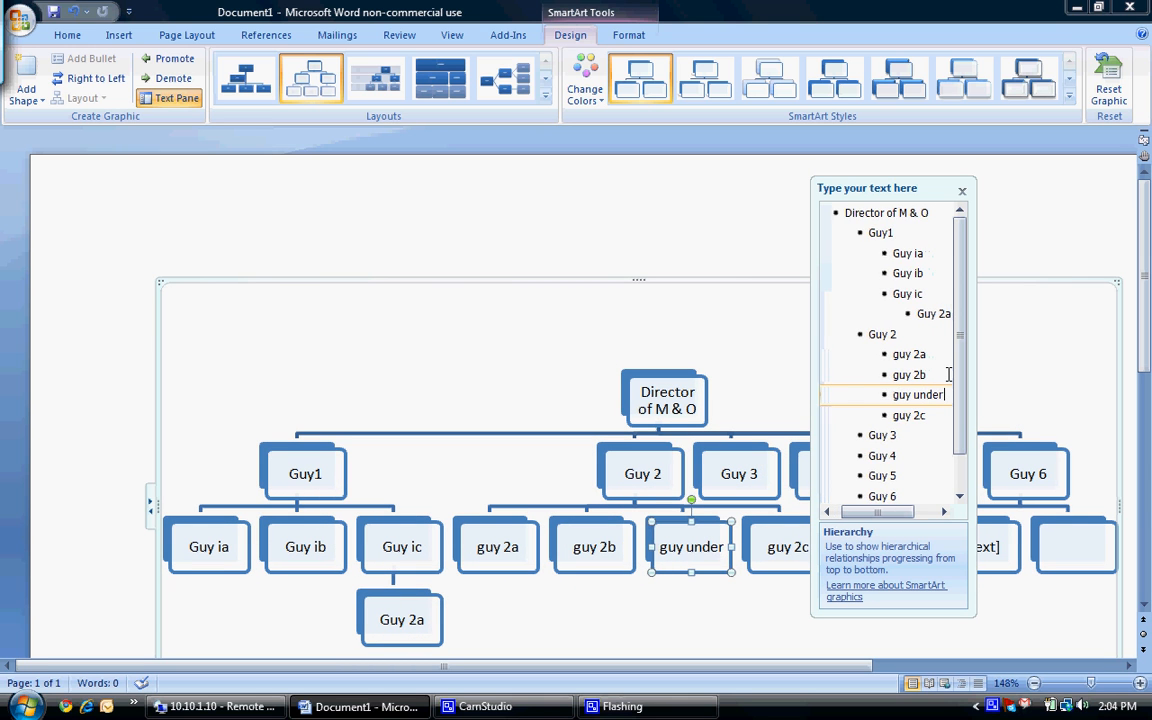
{"action": "type", "text": "2b"}
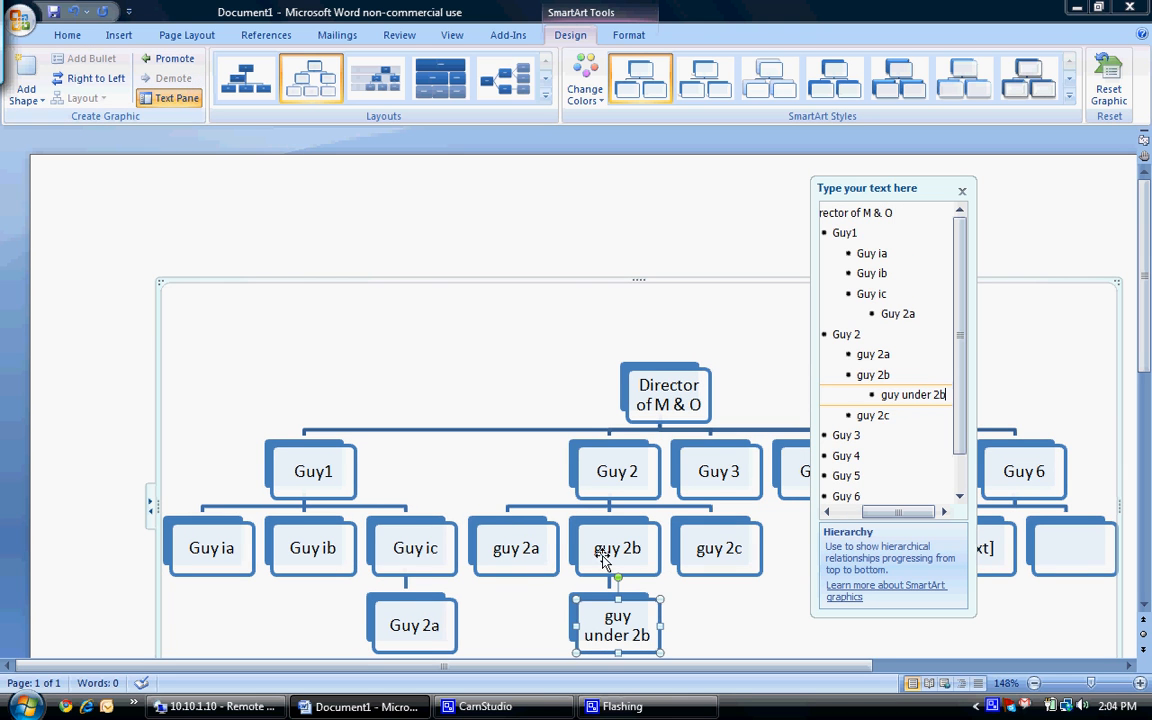
{"action": "scroll", "scroll_direction": "down", "scroll_amount": 3}
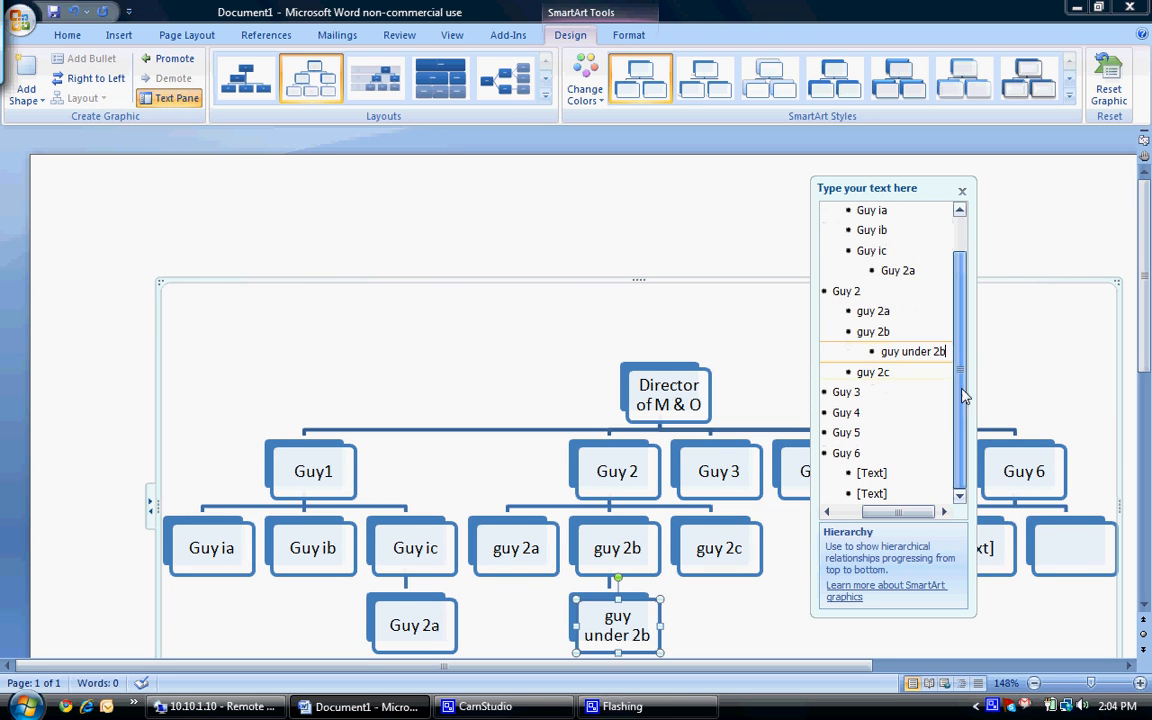
- Add Guy 3a and guy 3b beneath Guy 3, plus a demoted entry under guy 3b
{"action": "left_click", "coordinate": [846, 392]}
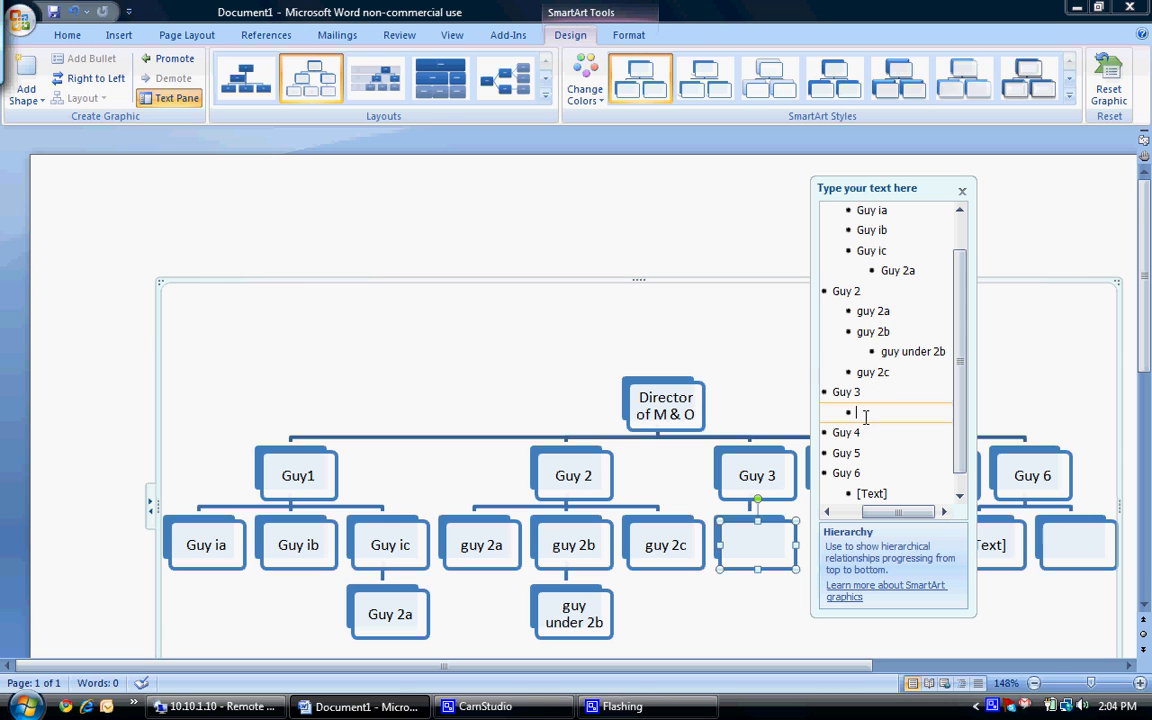
{"action": "type", "text": "Guy 3a"}
{"action": "type", "text": "guy 3b"}
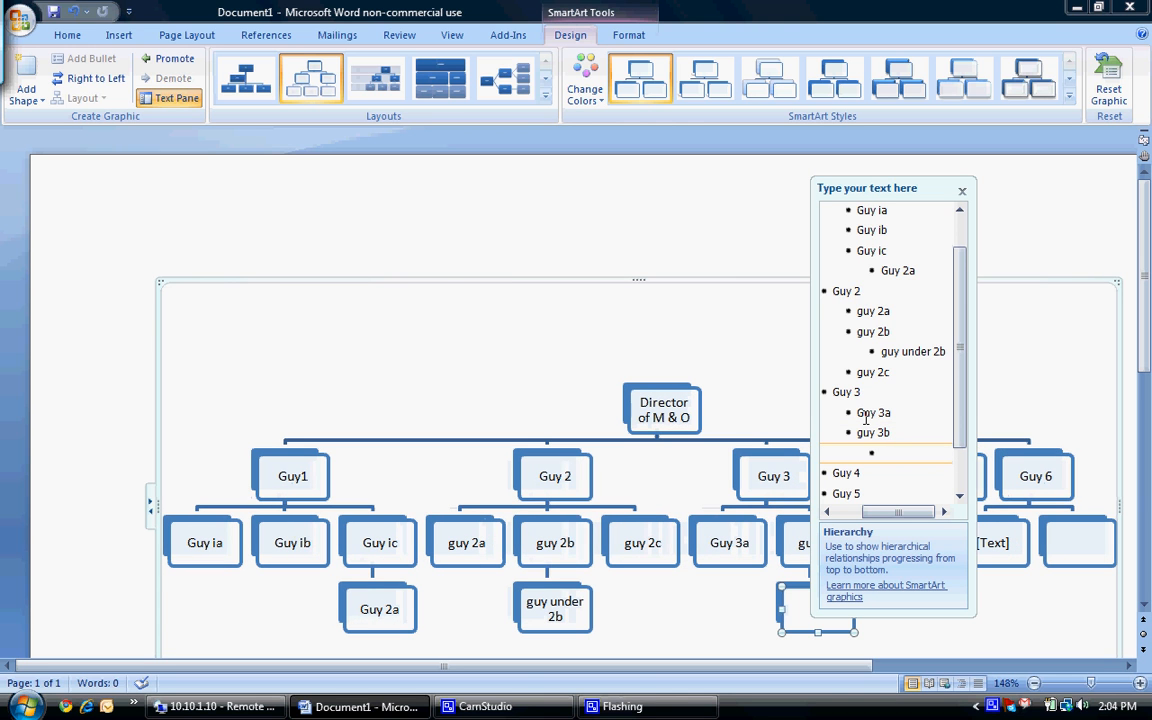
{"action": "type", "text": "Guy unde"}
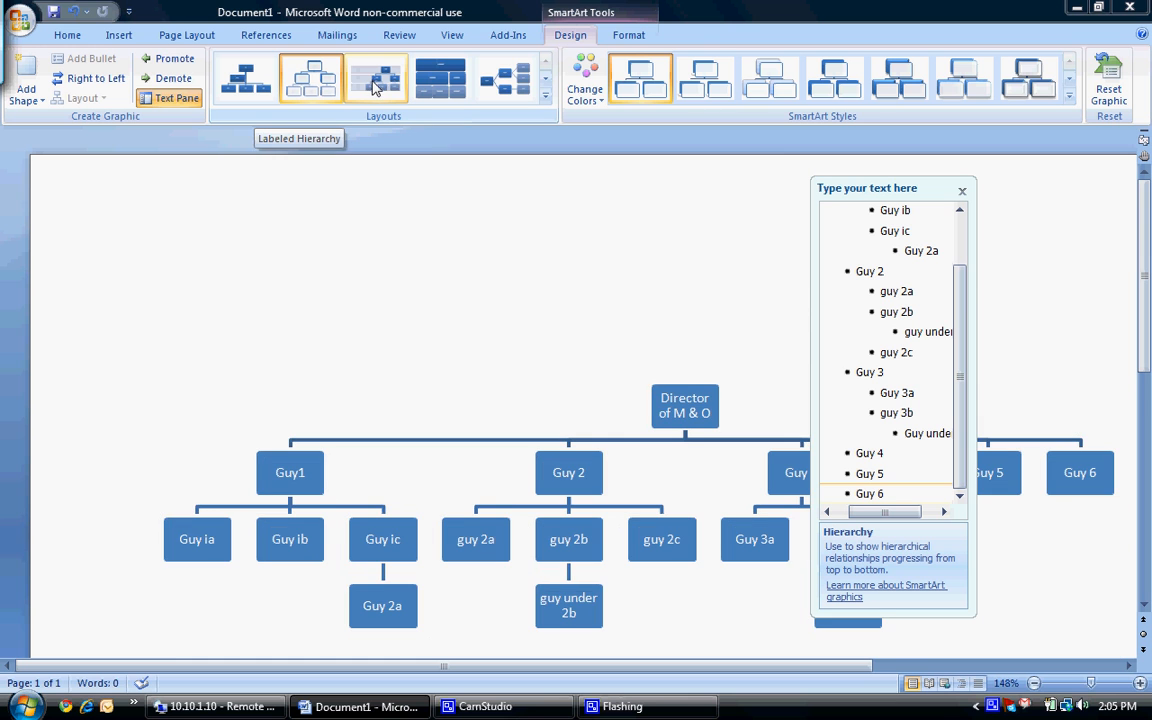
{"action": "left_click", "coordinate": [442, 78]}
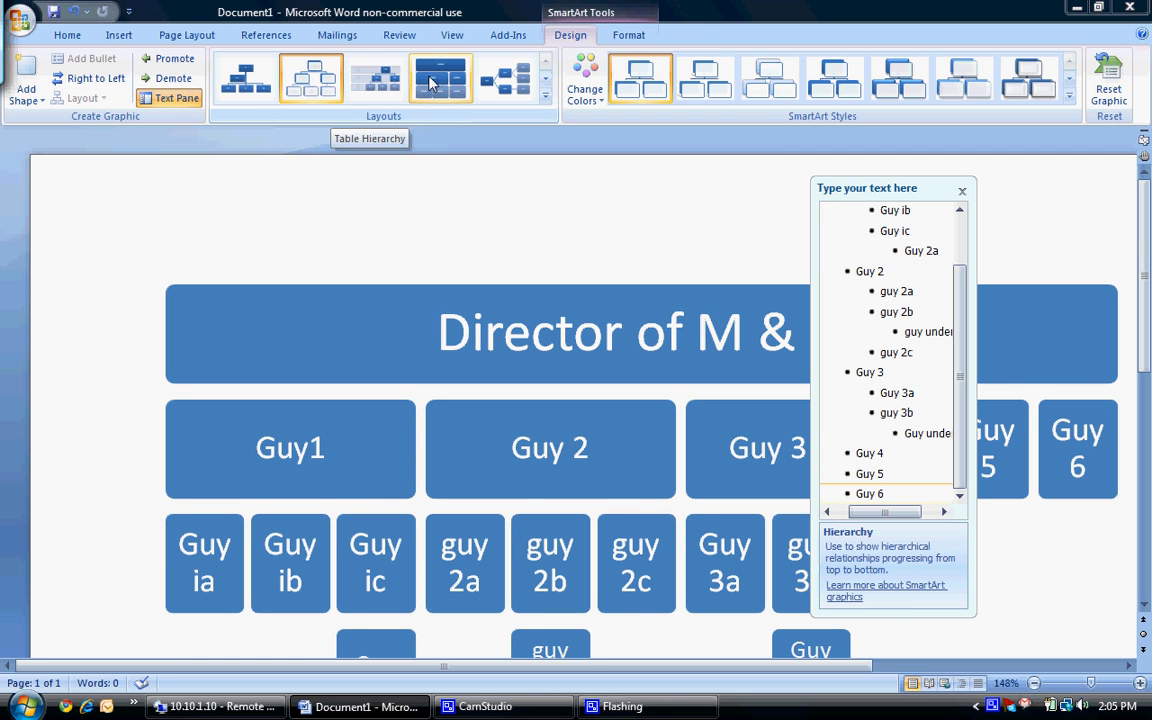
{"action": "left_click", "coordinate": [255, 72]}
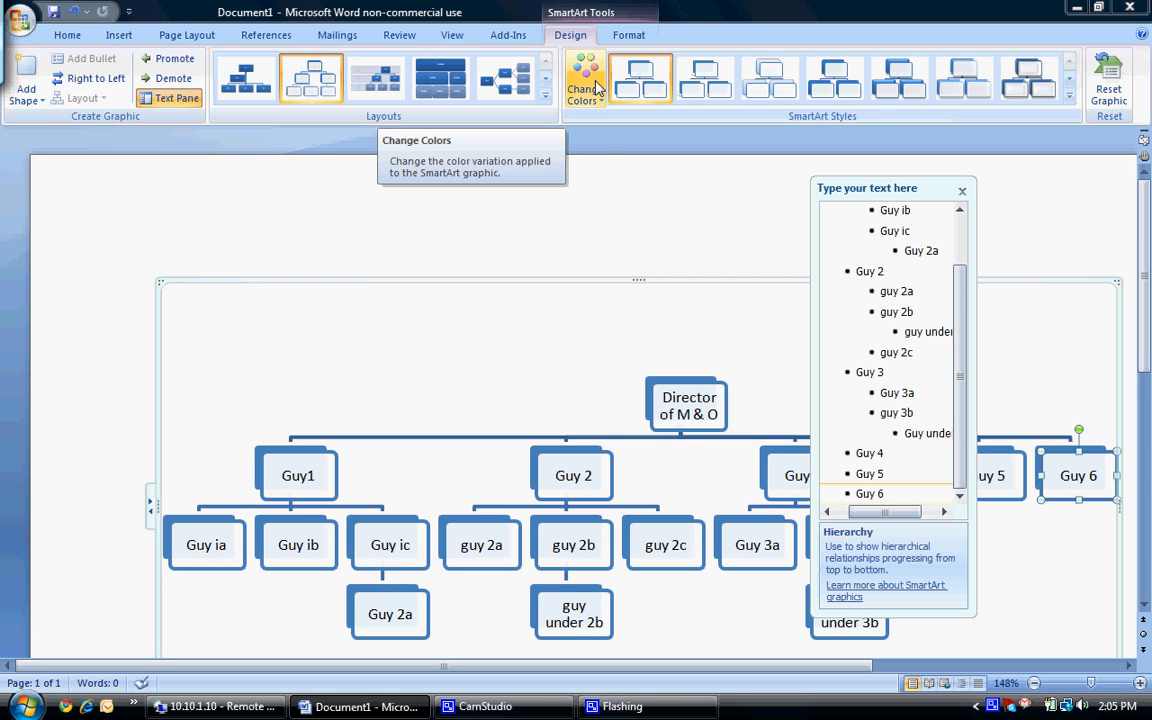
- Apply the red Accent 2 colour variation to the whole org chart
{"action": "left_click", "coordinate": [584, 80]}
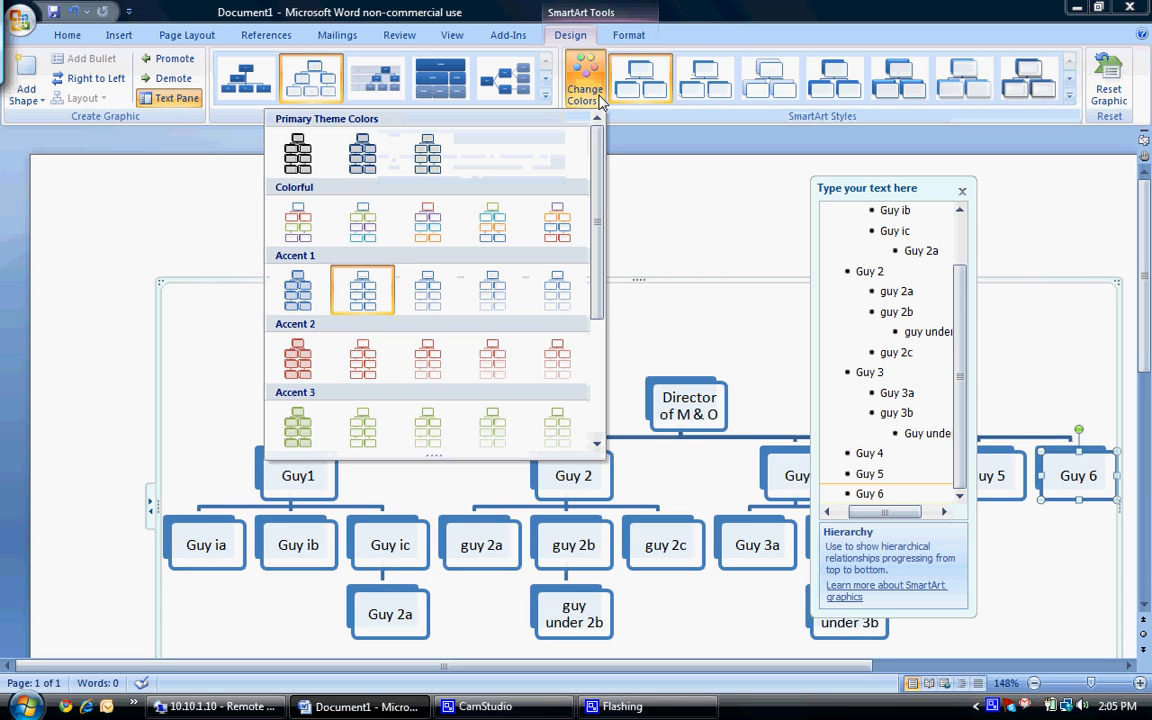
{"action": "left_click", "coordinate": [362, 290]}
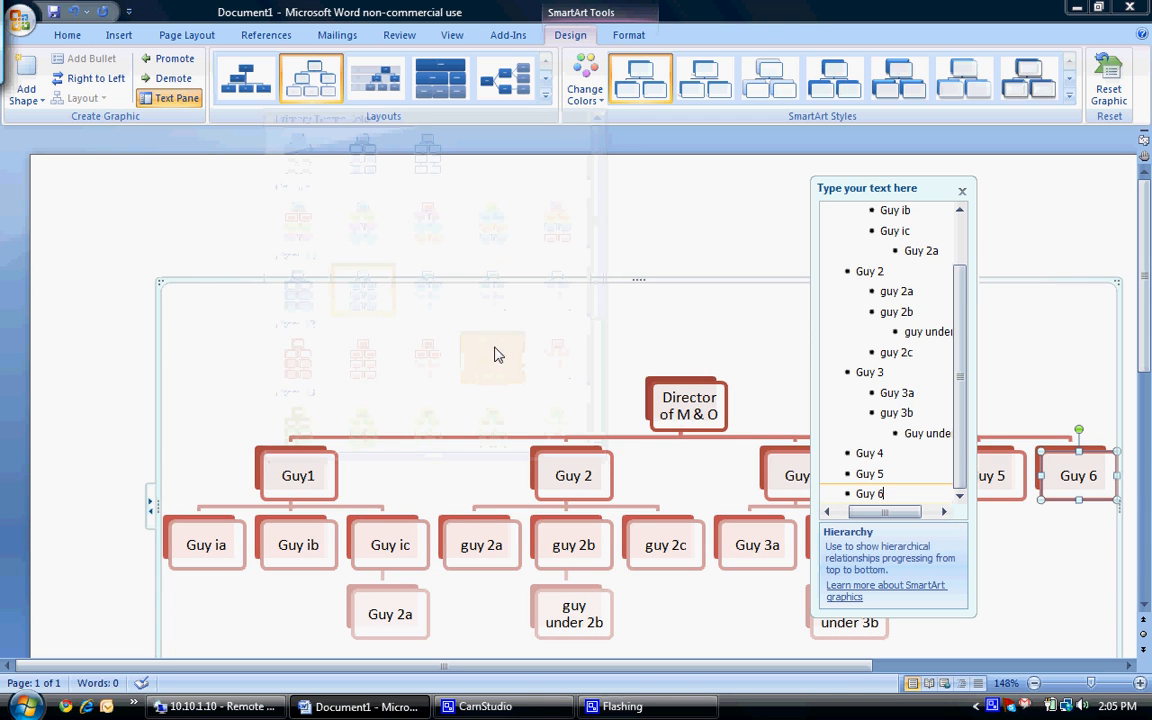